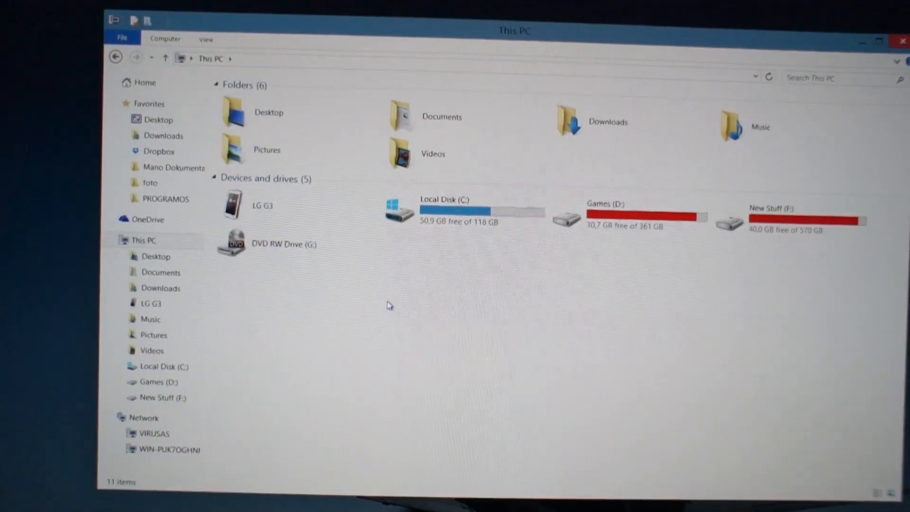
Open the LG G3's SD card to find the BETA-SuperSU-v2.19 and D855-20A-Official-skin1980 zips.
{"action": "left_click", "coordinate": [258, 207]}
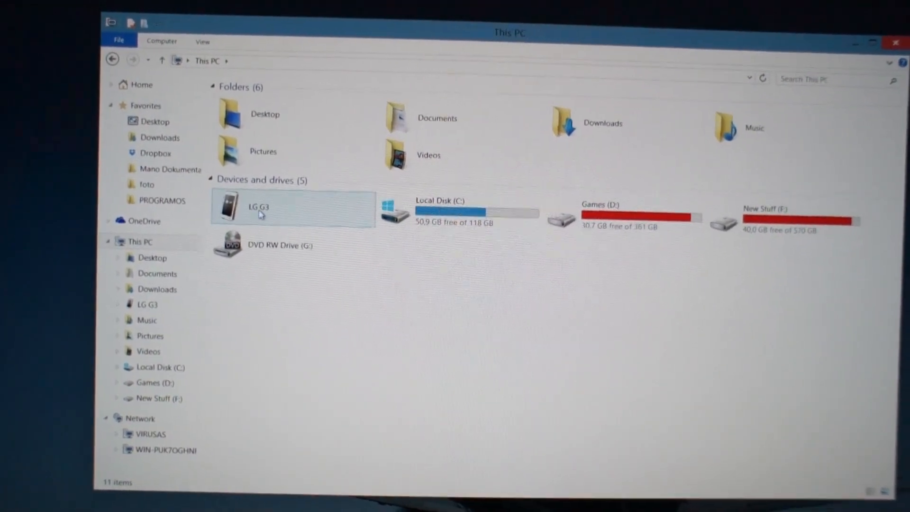
{"action": "double_click", "coordinate": [257, 207]}
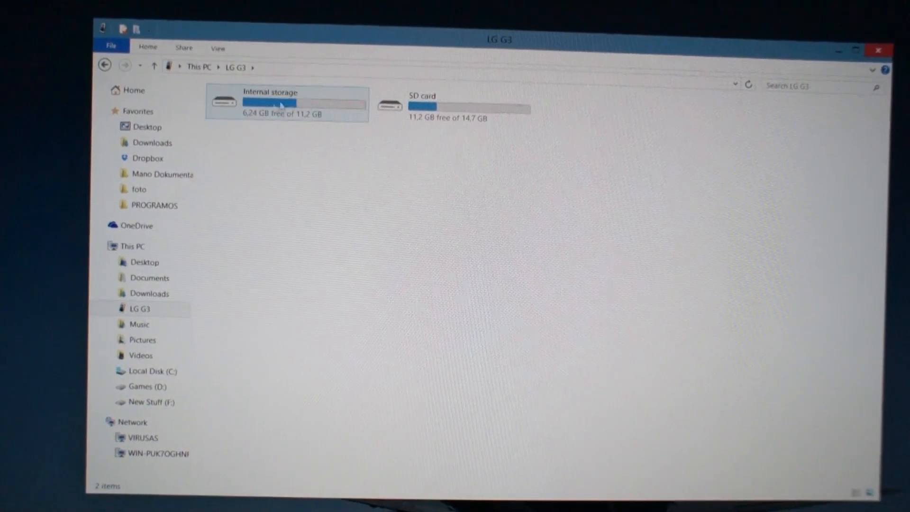
{"action": "double_click", "coordinate": [447, 104]}
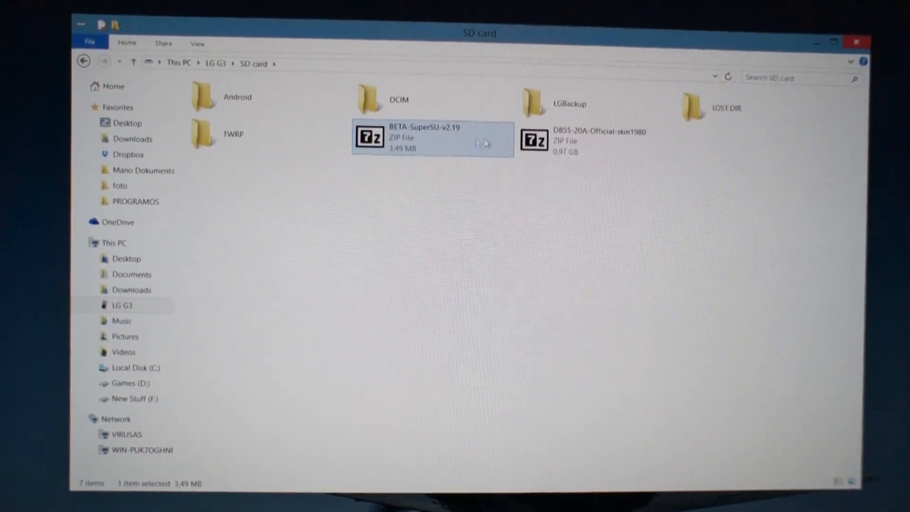
{"action": "left_click", "coordinate": [581, 139]}
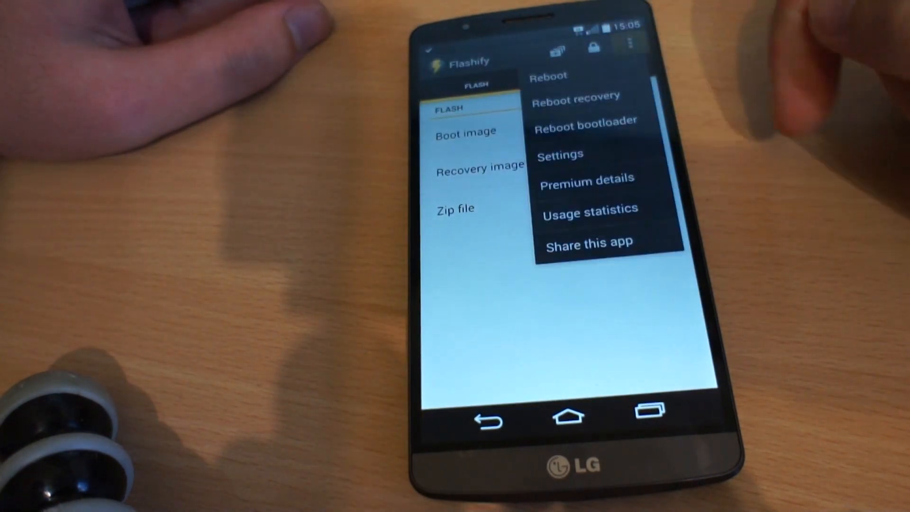
Reboot the LG G3 into TWRP recovery from Flashify's menu.
{"action": "left_click", "coordinate": [547, 76]}
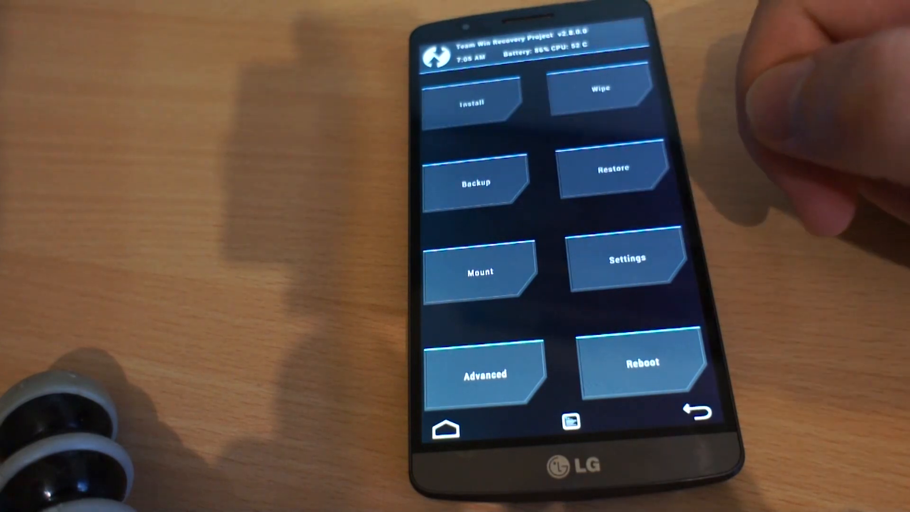
Run a TWRP factory reset wipe and return to the recovery main menu.
{"action": "left_click", "coordinate": [601, 101]}
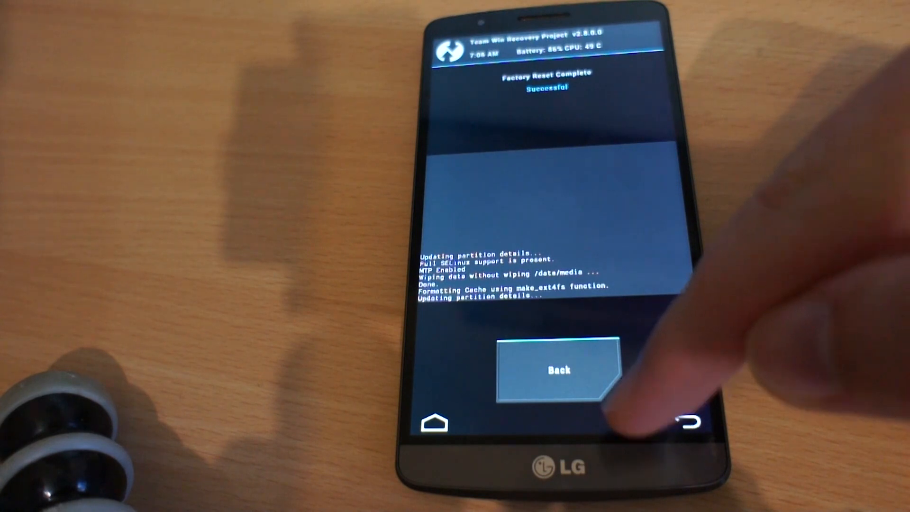
{"action": "left_click", "coordinate": [558, 369]}
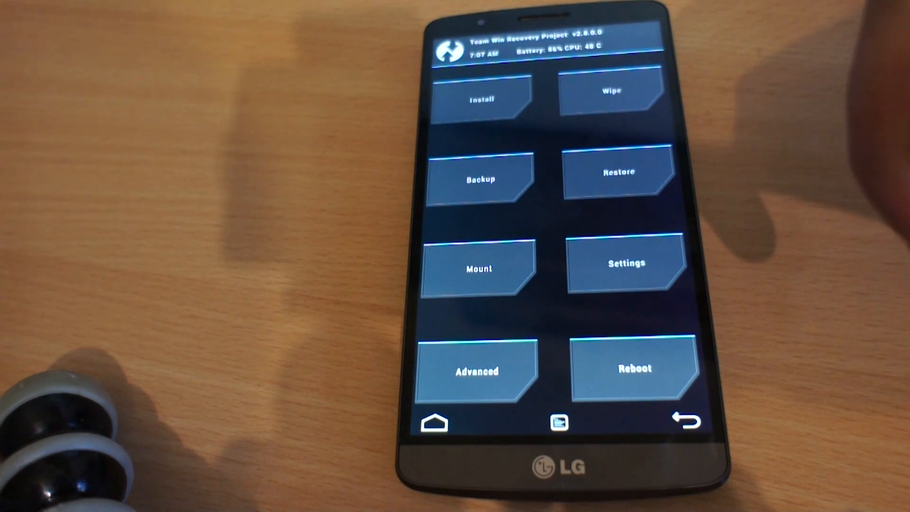
Install D855-20A-Official-skin1980.zip in TWRP, then return Home.
{"action": "left_click", "coordinate": [480, 98]}
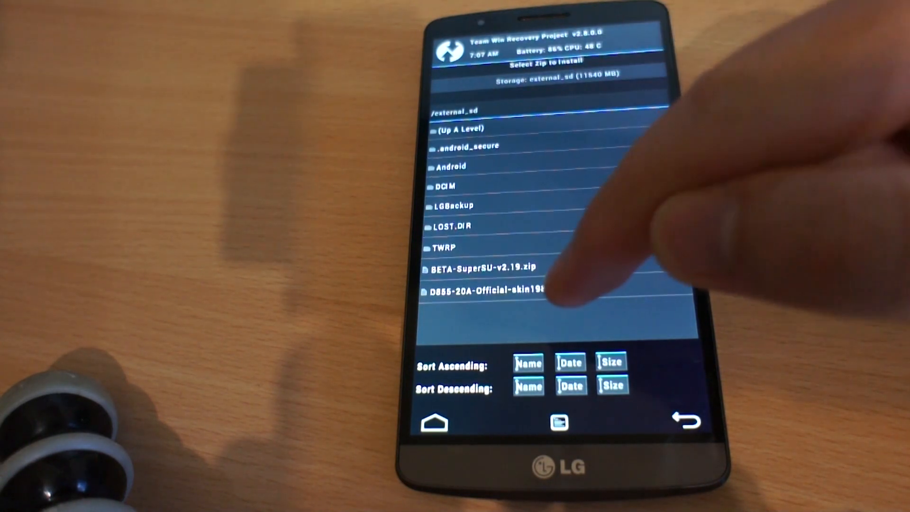
{"action": "left_click", "coordinate": [486, 289]}
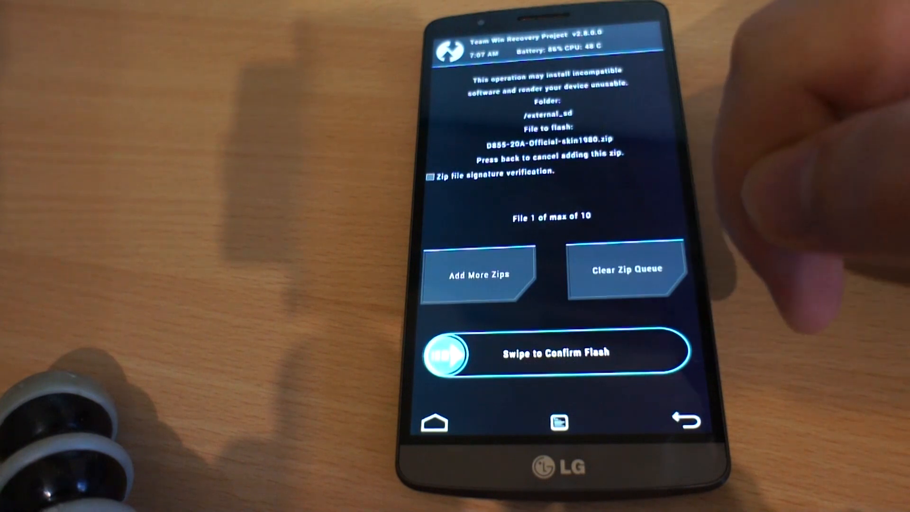
{"action": "mouse_move", "coordinate": [784, 174]}
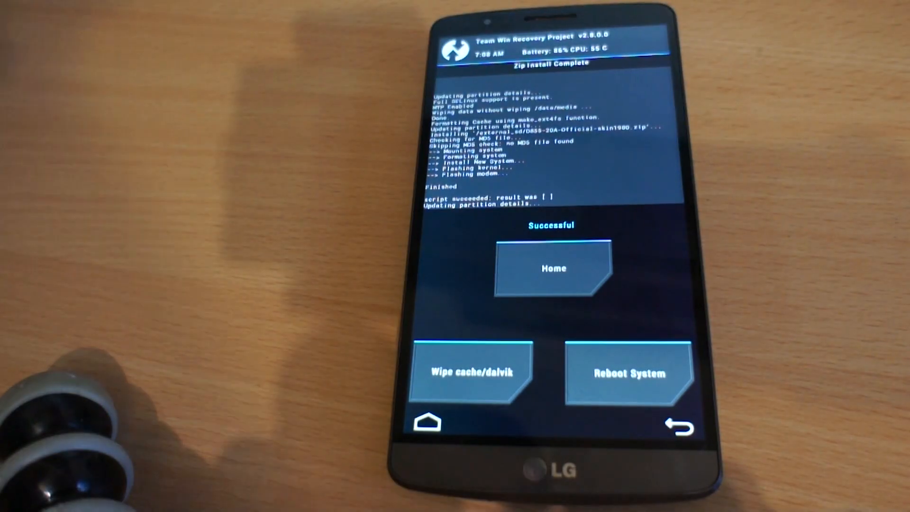
{"action": "left_click", "coordinate": [553, 268]}
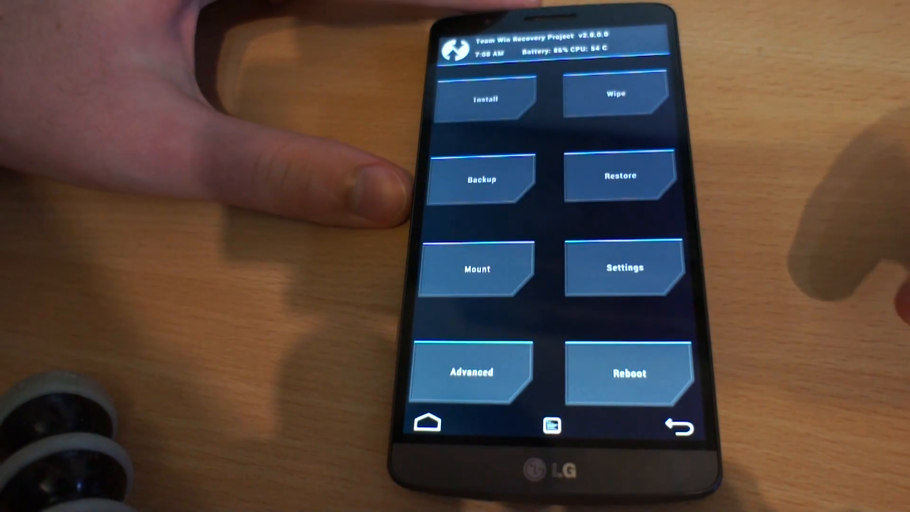
Install BETA-SuperSU-v2.19.zip in TWRP and reboot the system.
{"action": "left_click", "coordinate": [486, 98]}
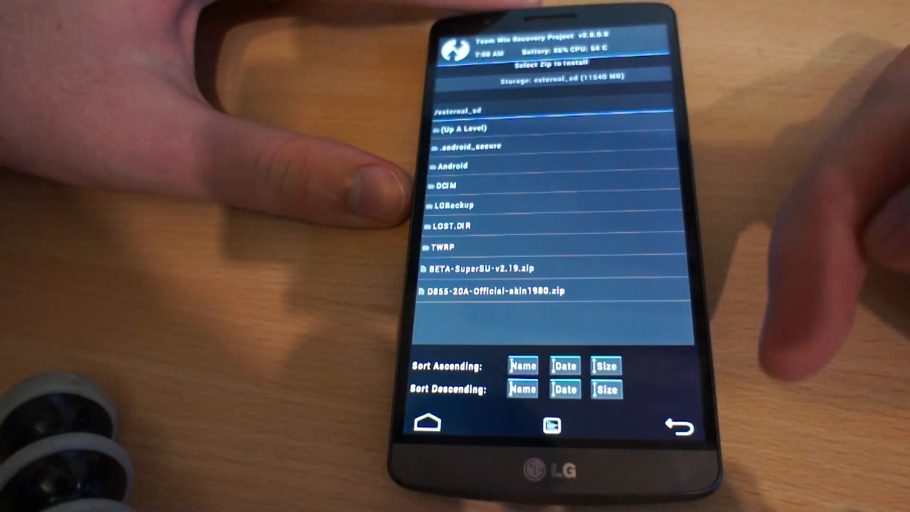
{"action": "left_click", "coordinate": [479, 268]}
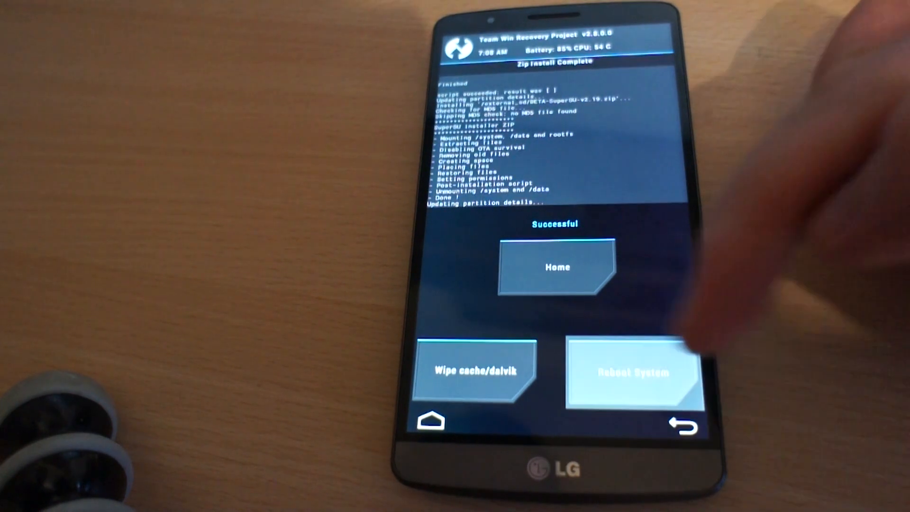
{"action": "left_click", "coordinate": [632, 373]}
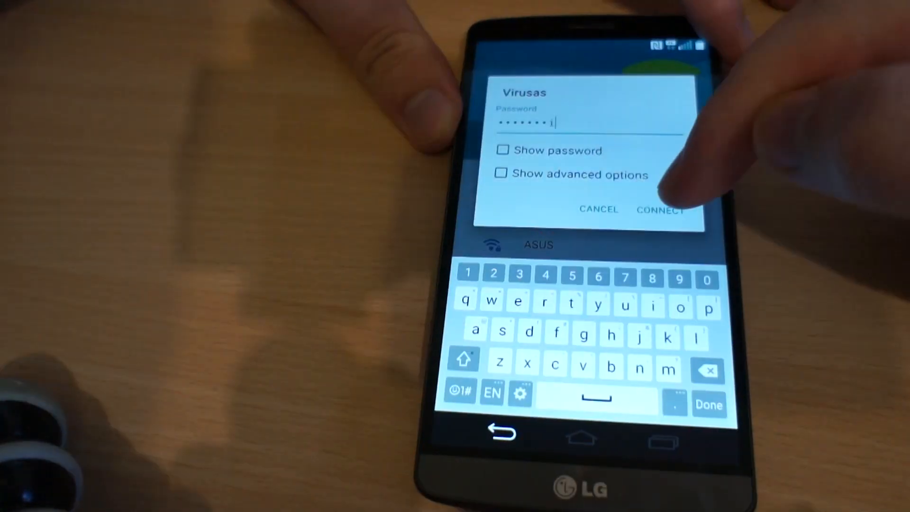
Connect to Wi-Fi in the setup wizard and skip Knock Code setup.
{"action": "left_click", "coordinate": [662, 209]}
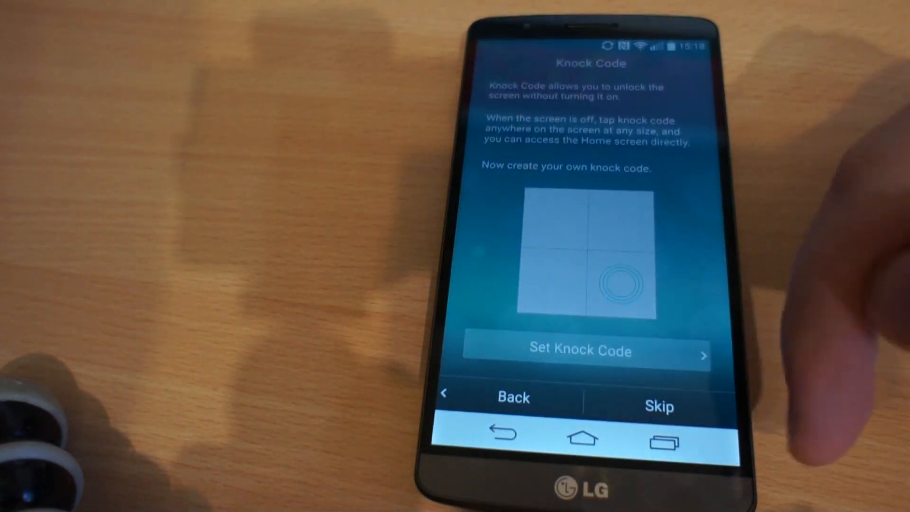
{"action": "left_click", "coordinate": [659, 407]}
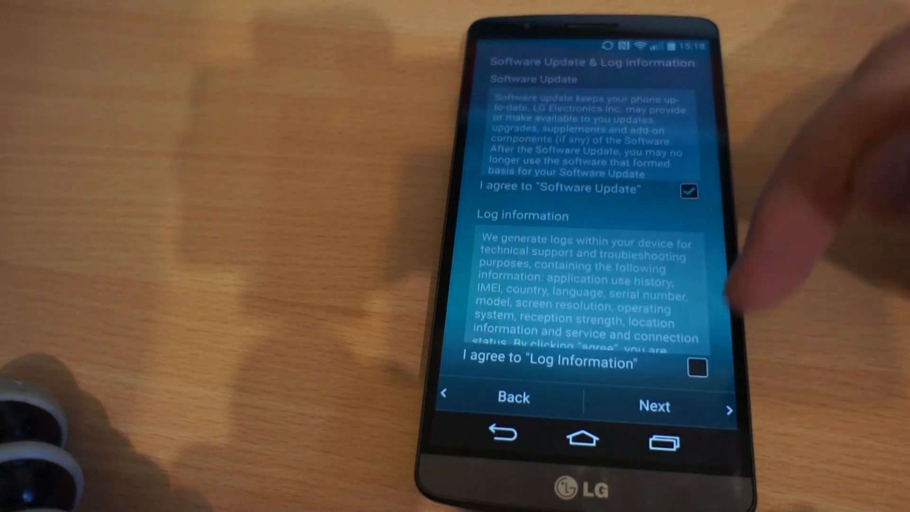